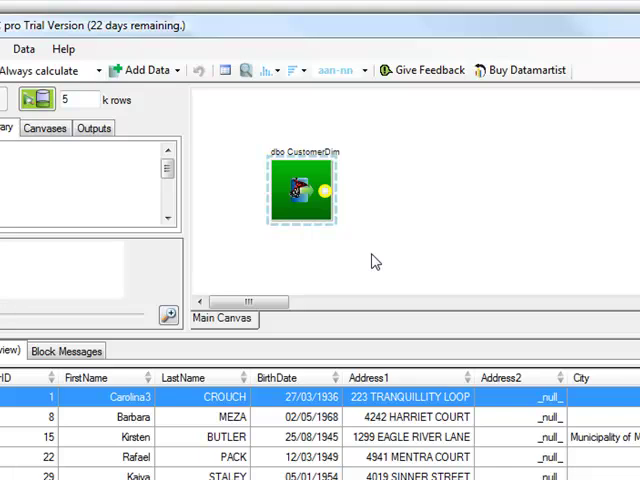
pyautogui.moveTo(284, 208)
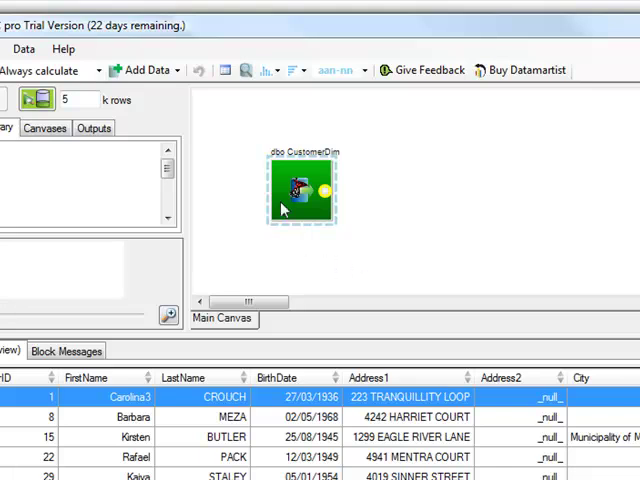
pyautogui.moveTo(256, 260)
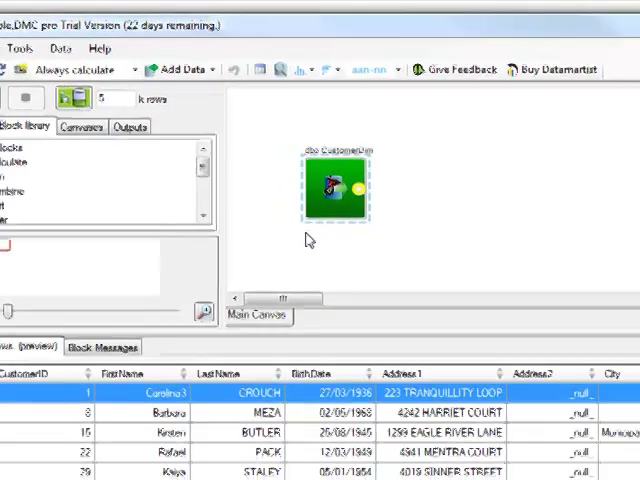
# Add a Calculate block connected downstream of the CustomerDim source
pyautogui.click(80, 96)
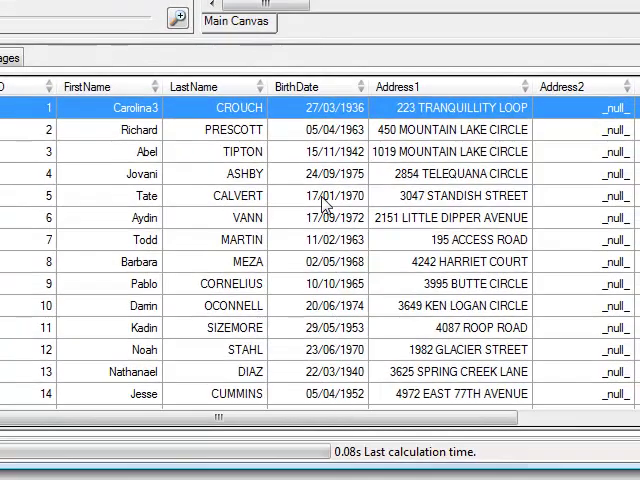
pyautogui.moveTo(324, 350)
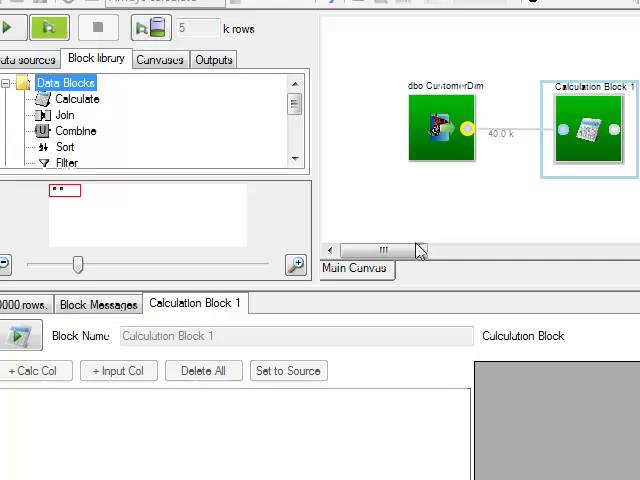
# Add a calculated column age with formula trunc((today()-[BirthDate])/365)
pyautogui.click(36, 370)
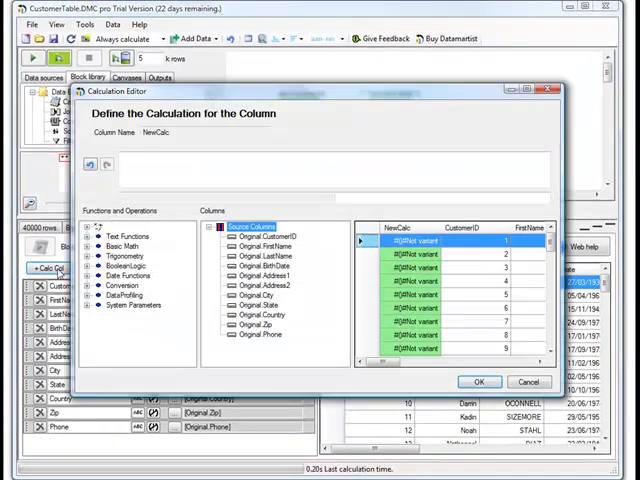
pyautogui.write('trunc((today()-[BirthDate])/365)')
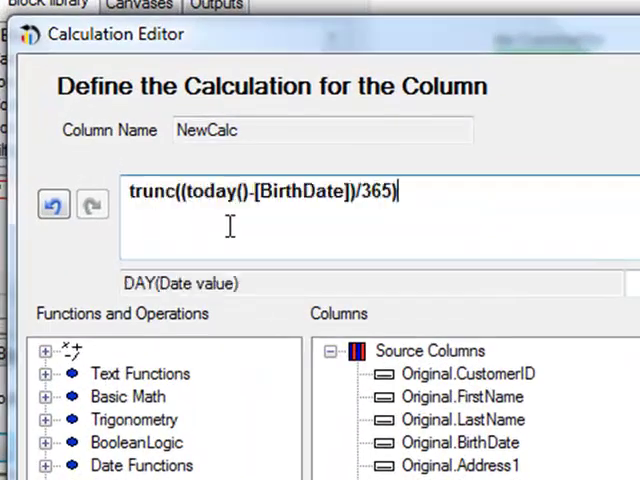
pyautogui.moveTo(204, 192)
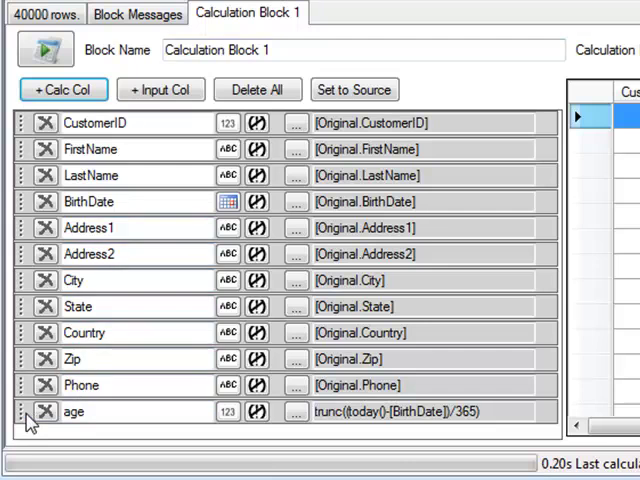
# Move the age column up to sit directly after BirthDate, then profile it
pyautogui.moveTo(16, 412); pyautogui.dragTo(16, 228)
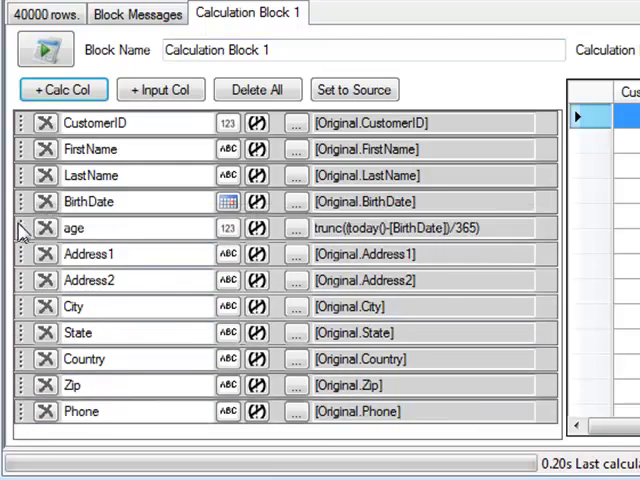
pyautogui.click(256, 88)
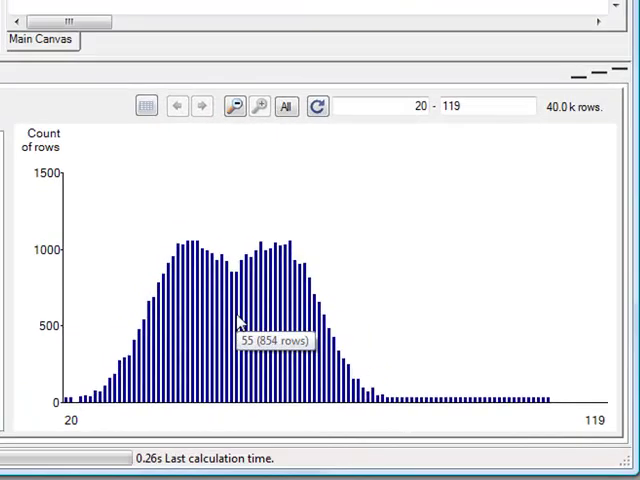
pyautogui.moveTo(378, 416)
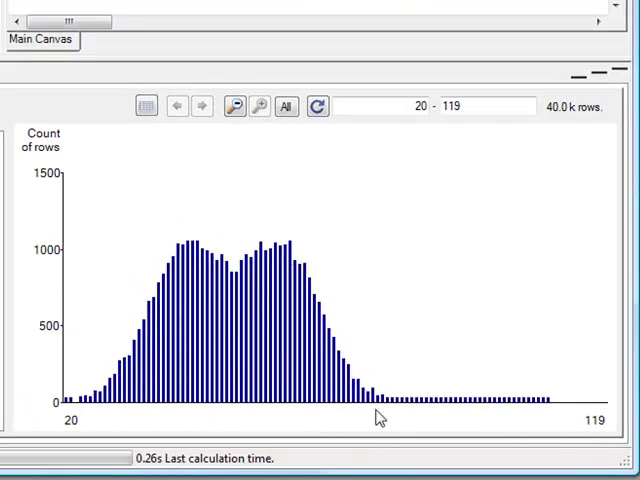
pyautogui.moveTo(444, 412)
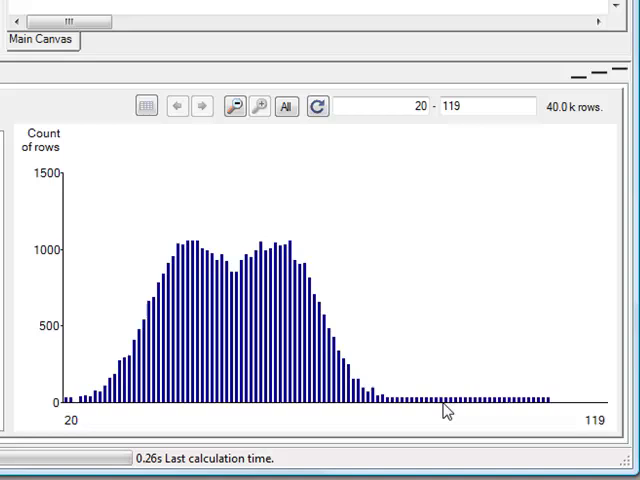
pyautogui.moveTo(444, 348)
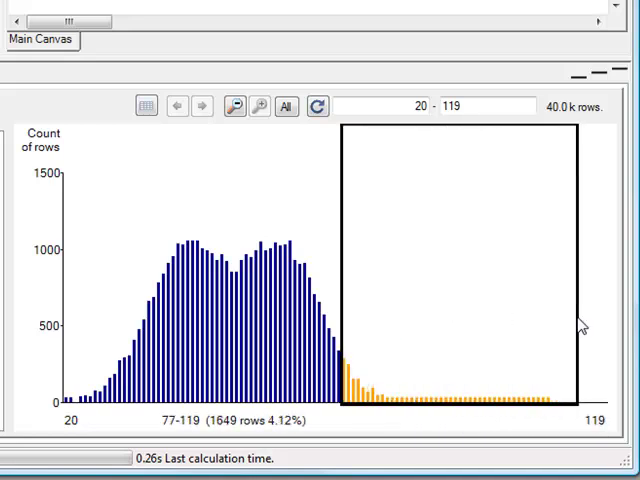
pyautogui.moveTo(222, 208)
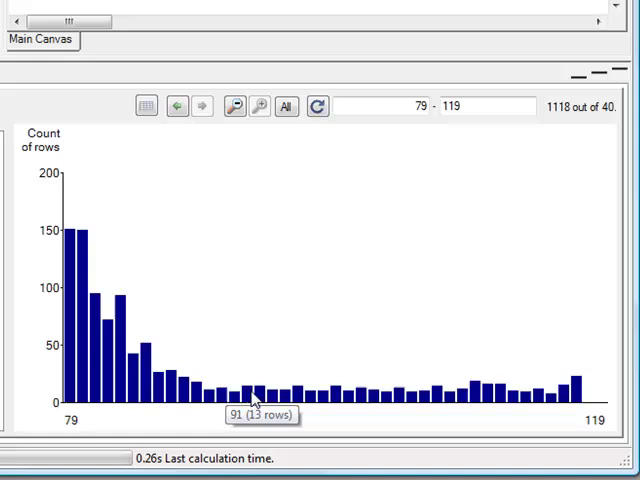
pyautogui.moveTo(116, 122)
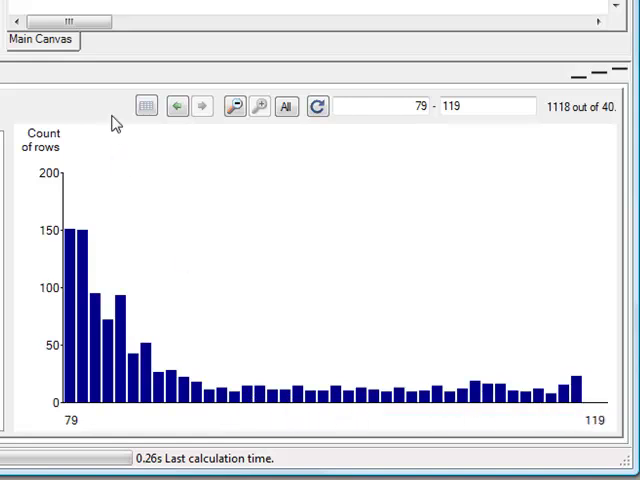
# Drill down to list the 1118 customer rows aged 79 to 119
pyautogui.click(148, 108)
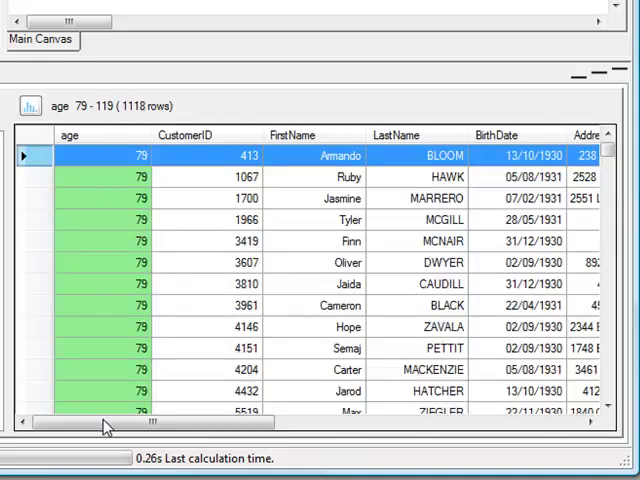